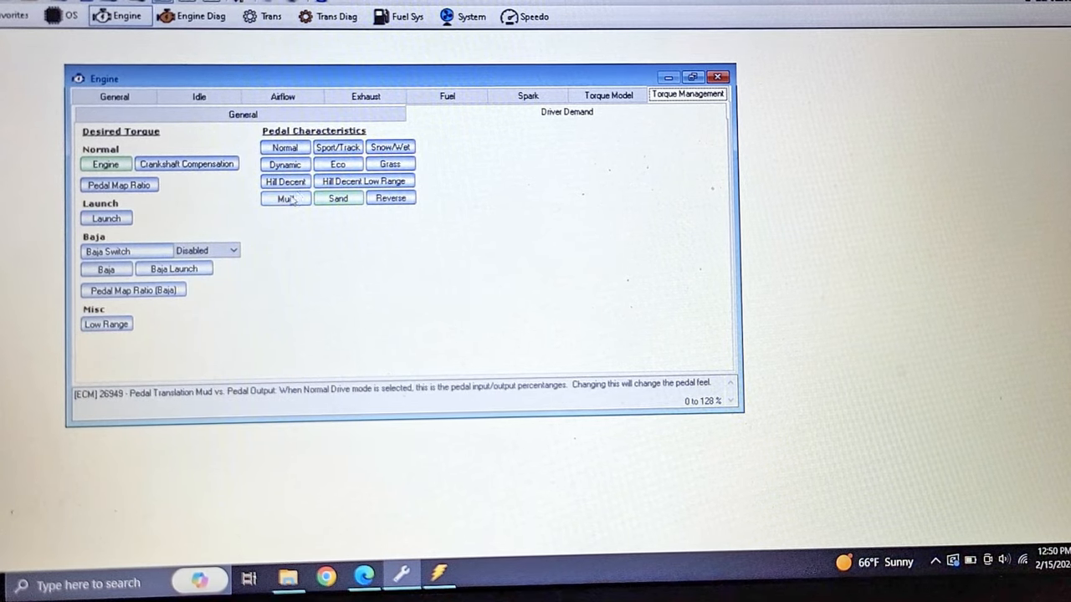
Step: Bring up the recorded drive log charted with boost, torque and torque-source readings
{"action": "left_click", "coordinate": [284, 198]}
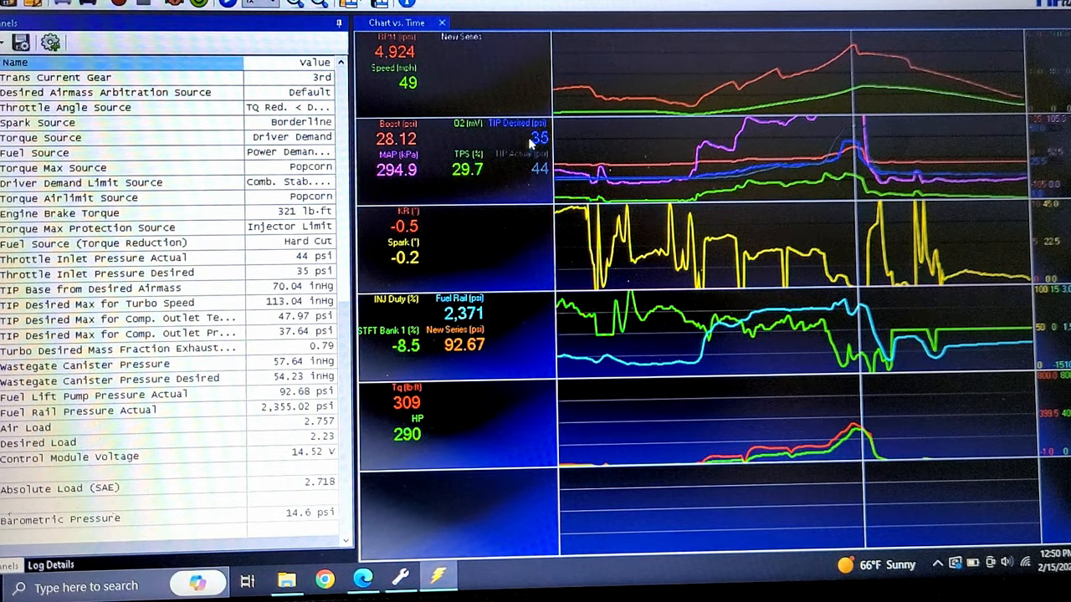
{"action": "mouse_move", "coordinate": [800, 70]}
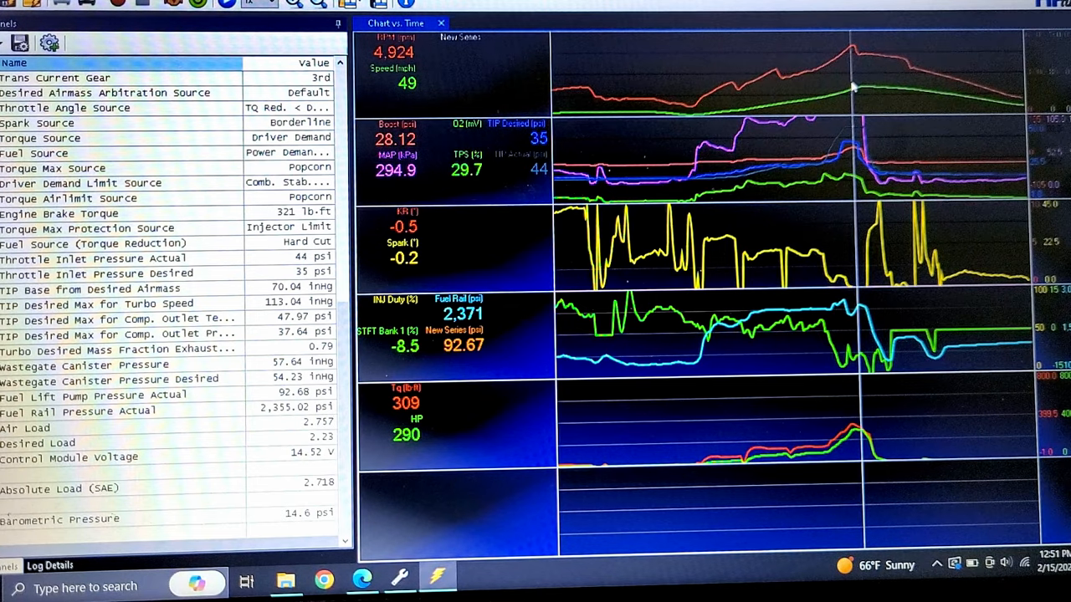
{"action": "mouse_move", "coordinate": [626, 167]}
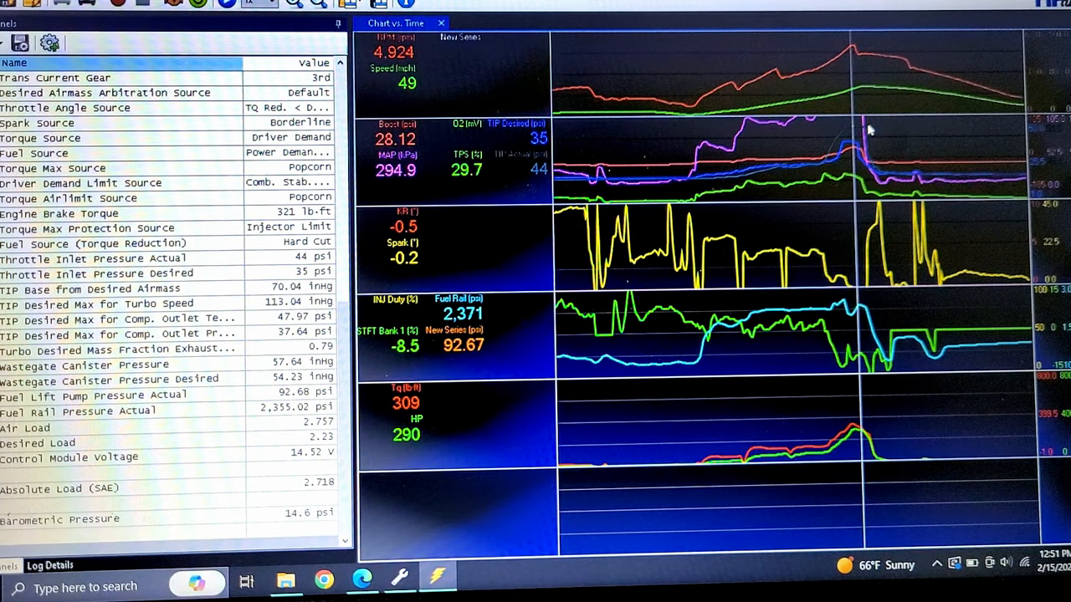
{"action": "mouse_move", "coordinate": [845, 143]}
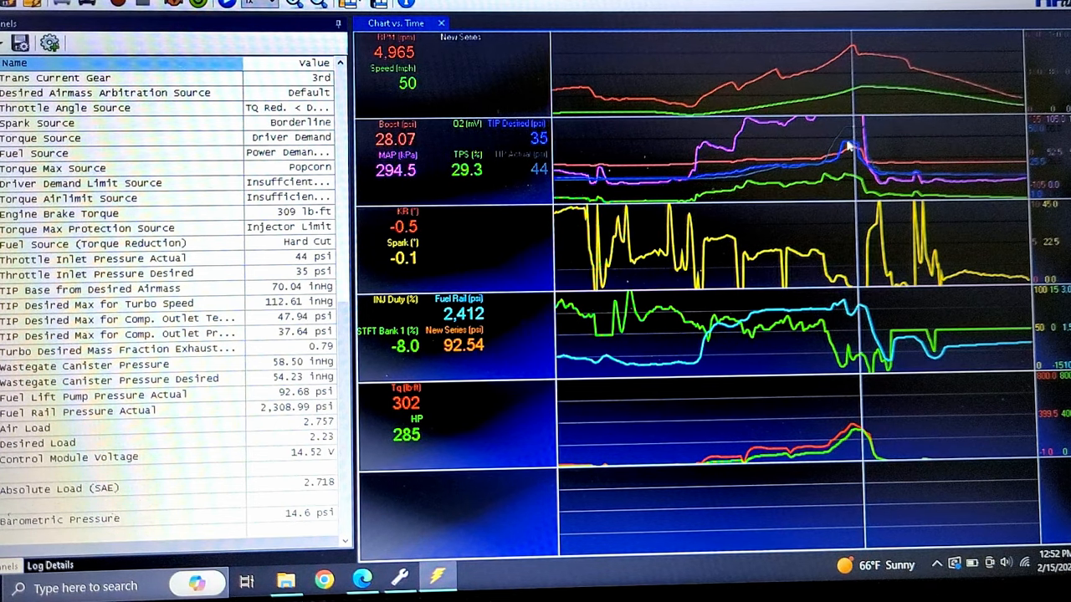
{"action": "mouse_move", "coordinate": [833, 268]}
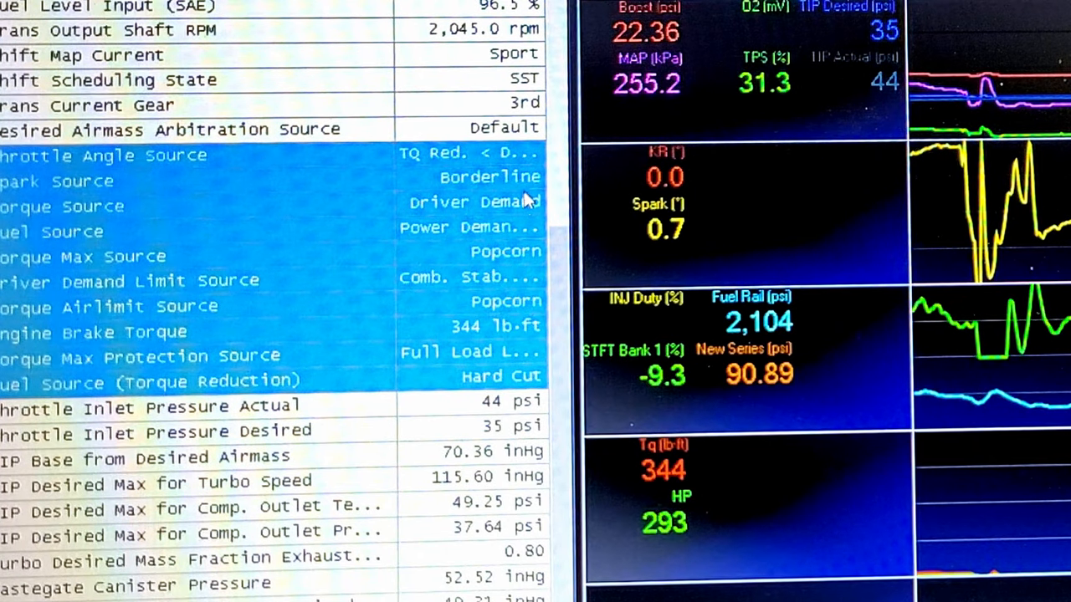
{"action": "mouse_move", "coordinate": [502, 197]}
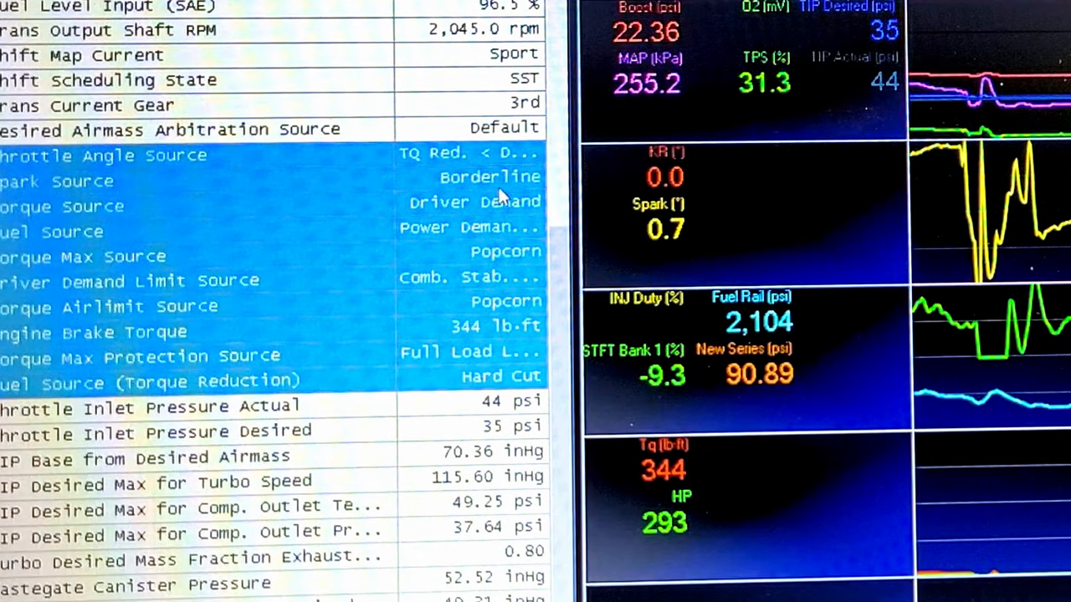
{"action": "mouse_move", "coordinate": [794, 134]}
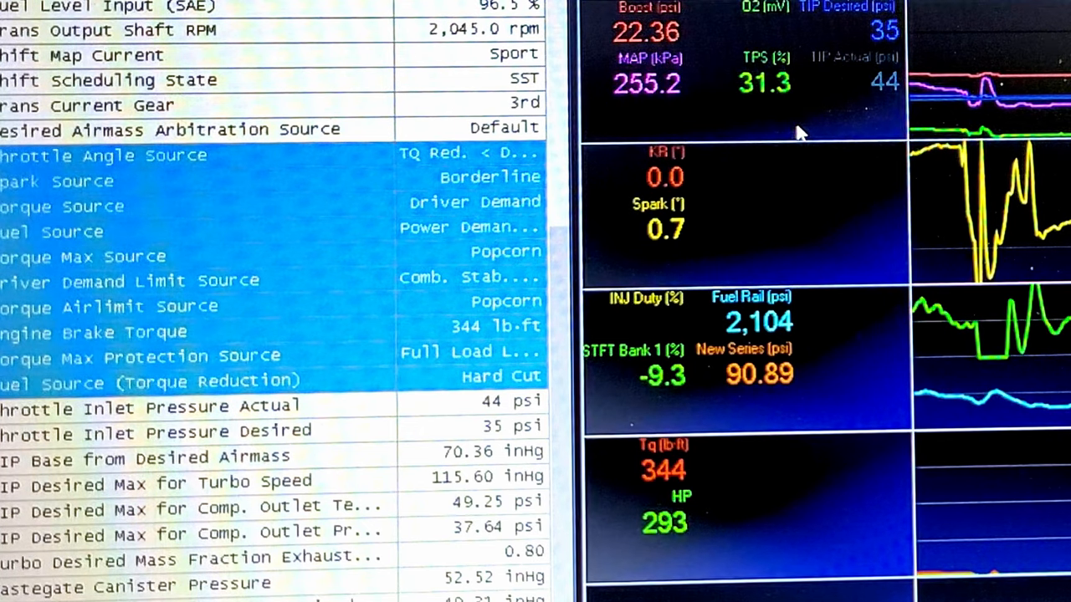
{"action": "mouse_move", "coordinate": [460, 234]}
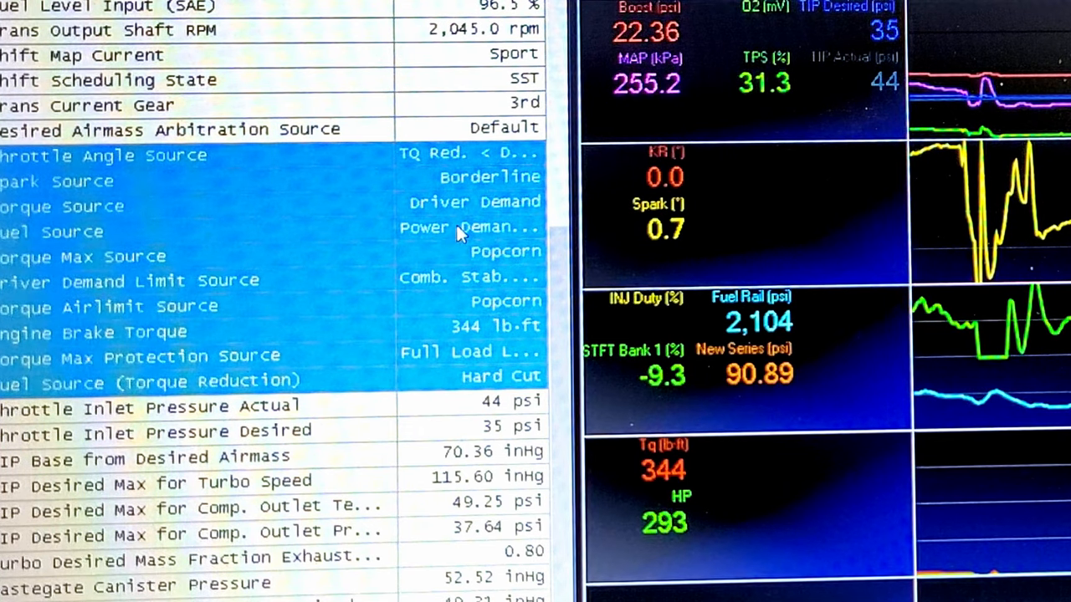
{"action": "mouse_move", "coordinate": [519, 242]}
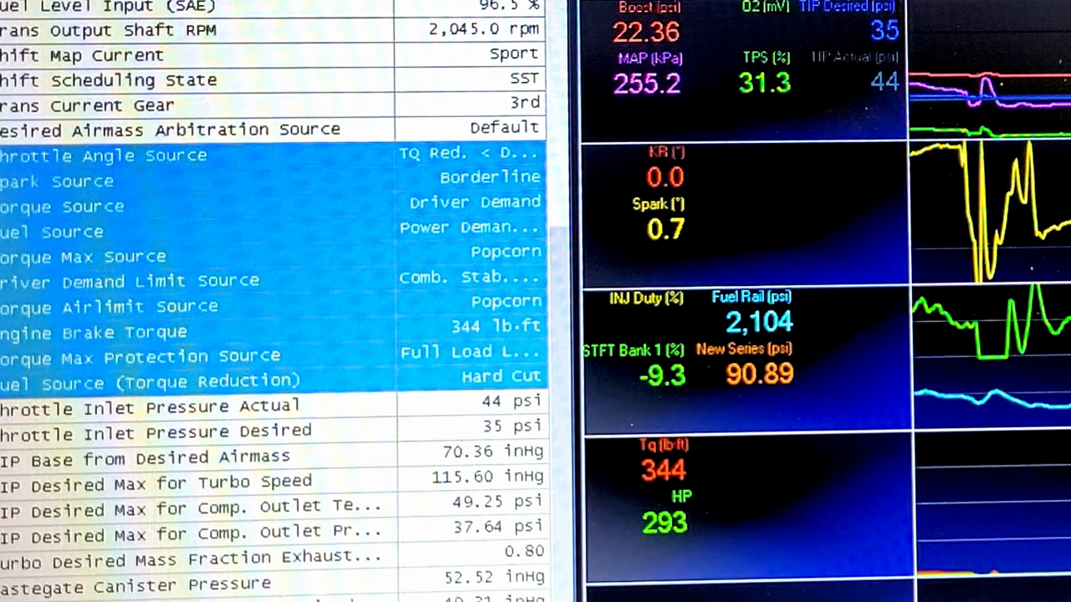
{"action": "mouse_move", "coordinate": [534, 324]}
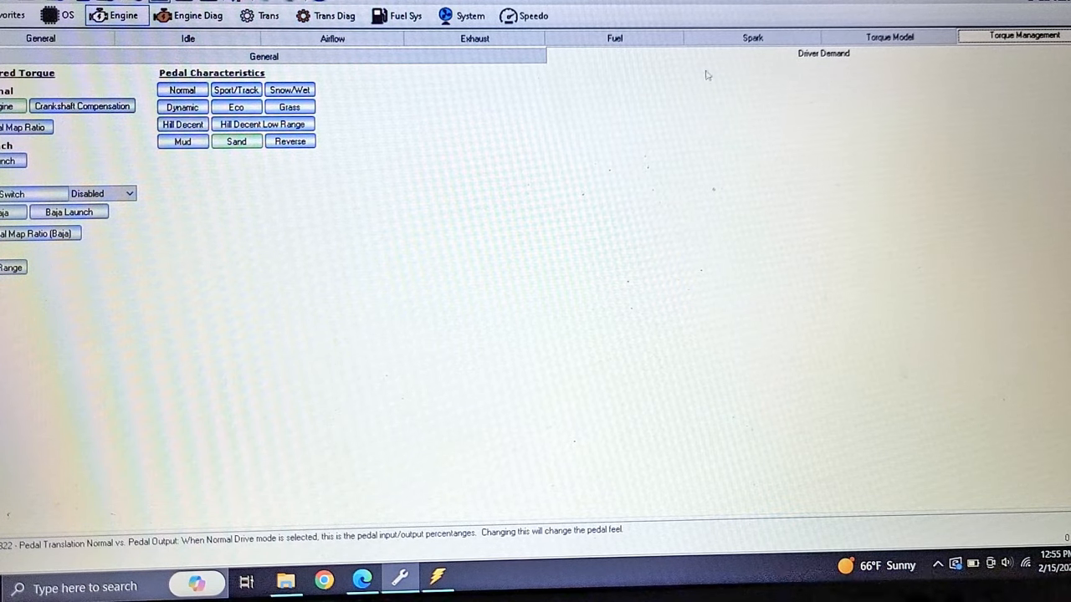
{"action": "mouse_move", "coordinate": [467, 313]}
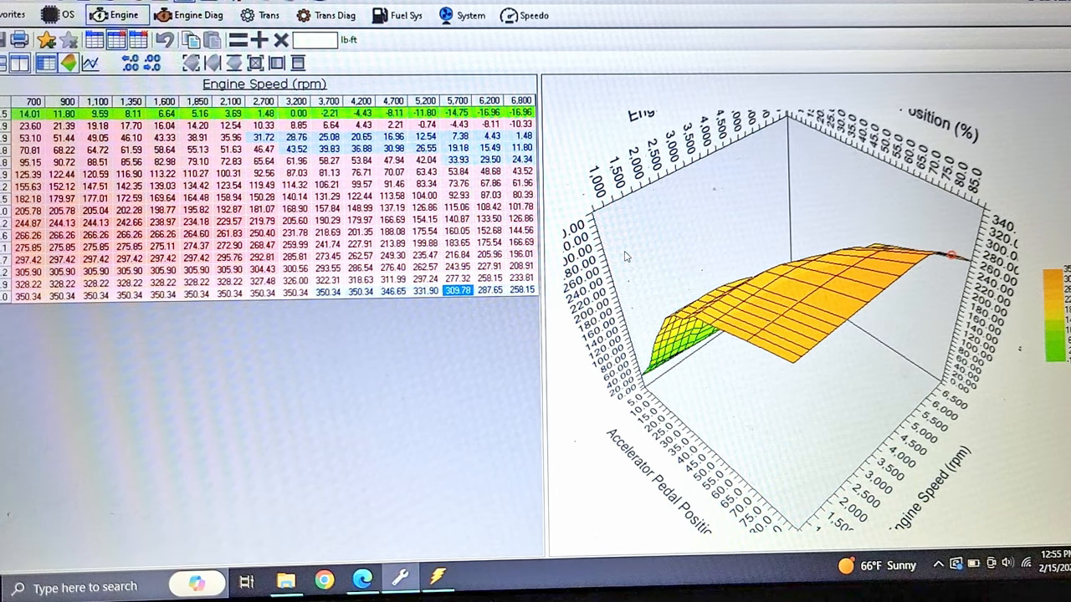
Step: Interpolate the selected torque cells from 14.72 at 1,800 rpm through 2,700 rpm into a linear ramp
{"action": "left_click", "coordinate": [95, 151]}
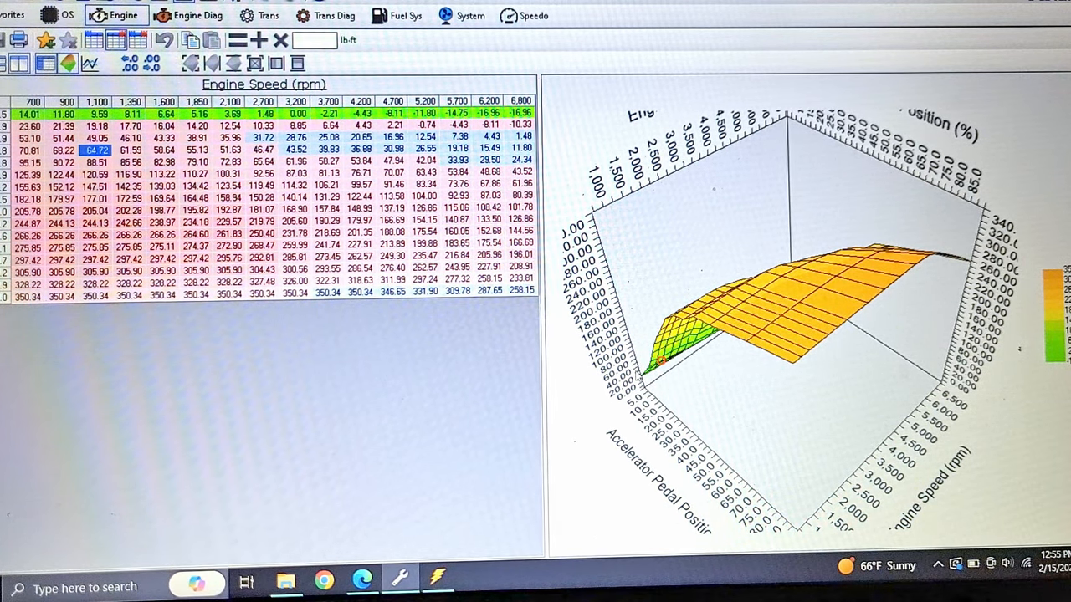
{"action": "left_click", "coordinate": [95, 234]}
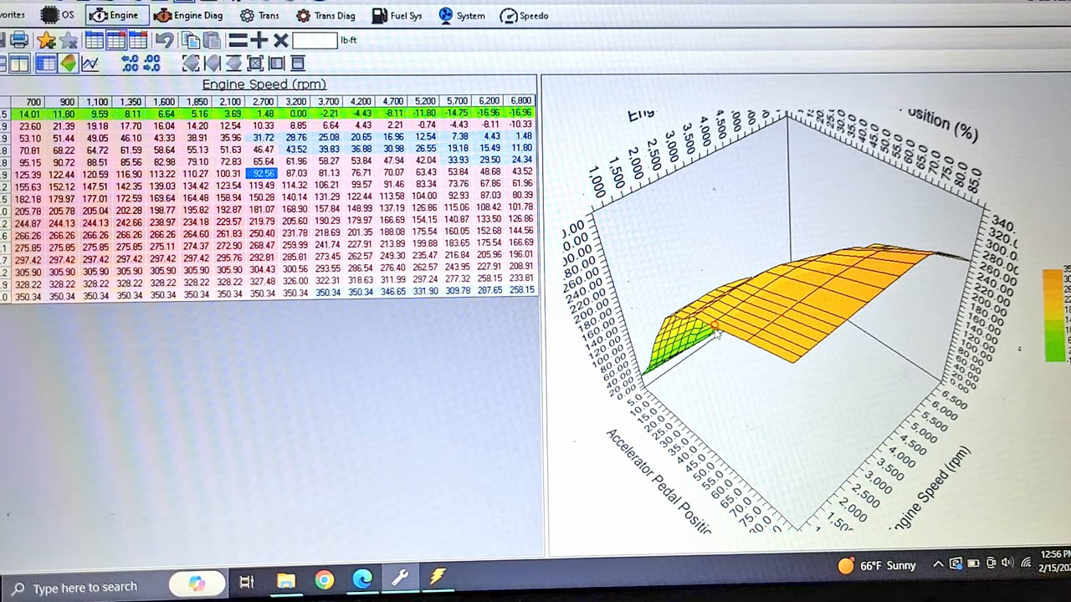
{"action": "left_click", "coordinate": [62, 271]}
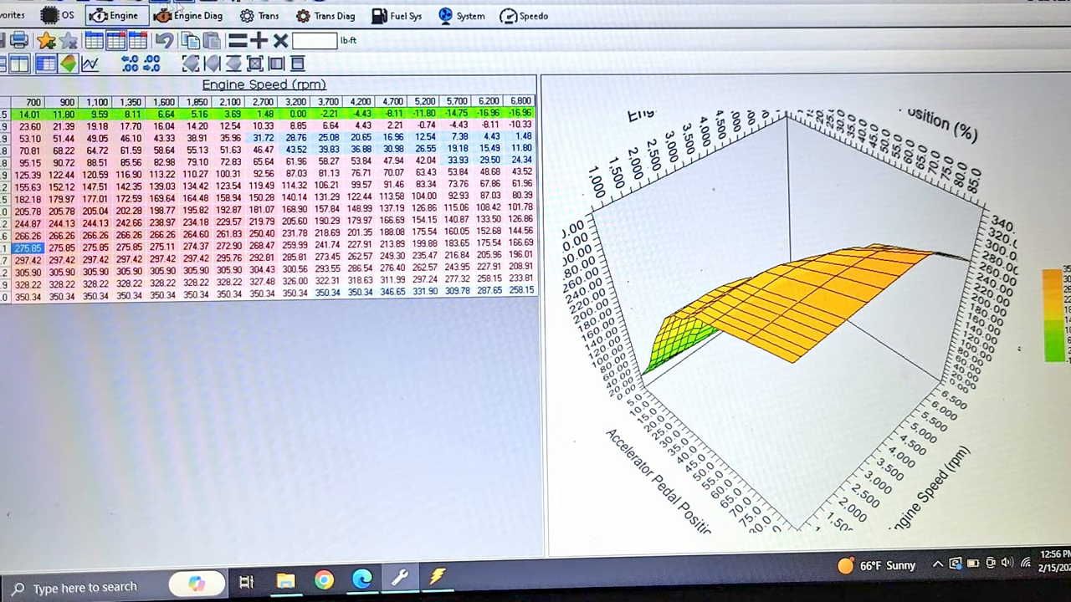
{"action": "left_click", "coordinate": [191, 15]}
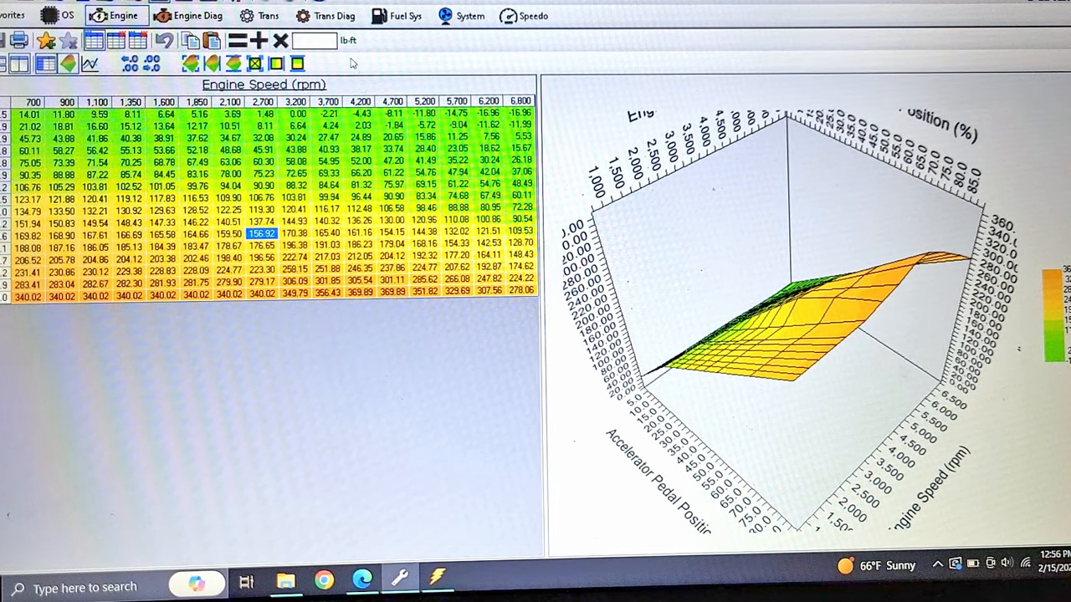
{"action": "mouse_move", "coordinate": [68, 64]}
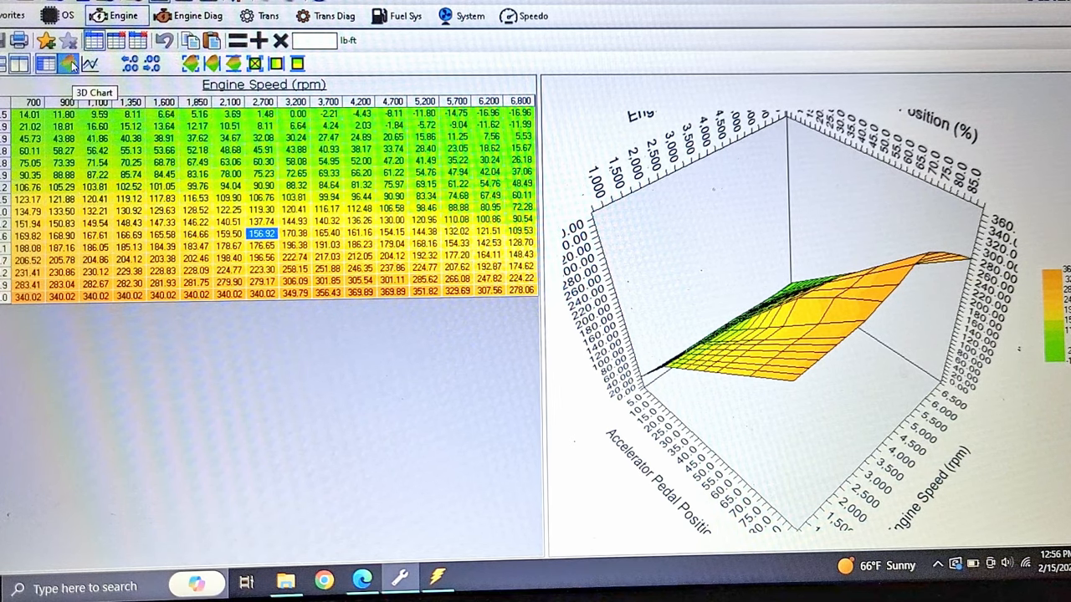
{"action": "left_click", "coordinate": [67, 64]}
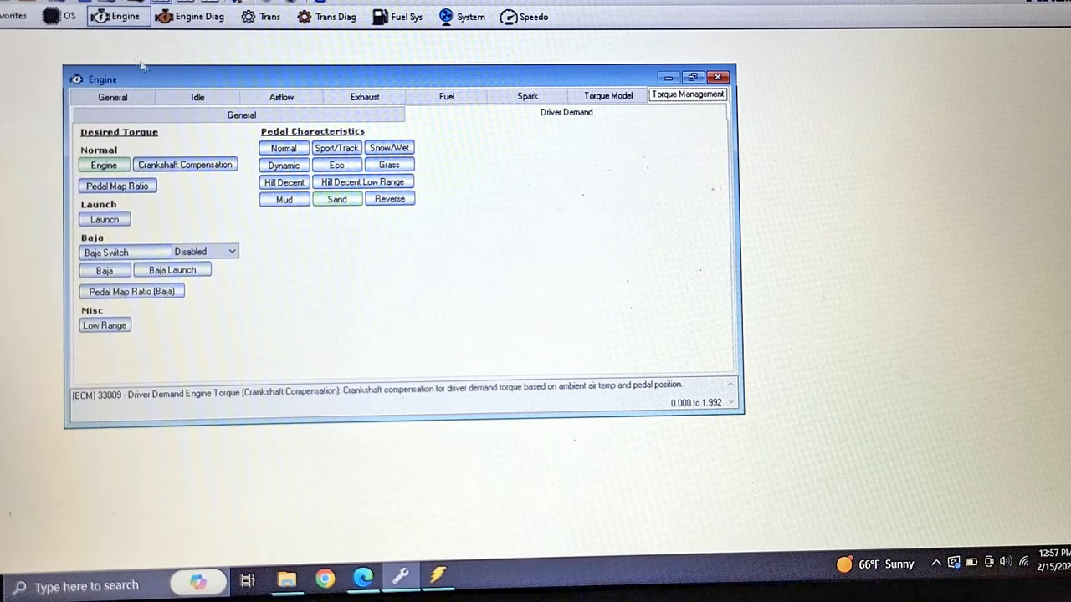
{"action": "mouse_move", "coordinate": [471, 151]}
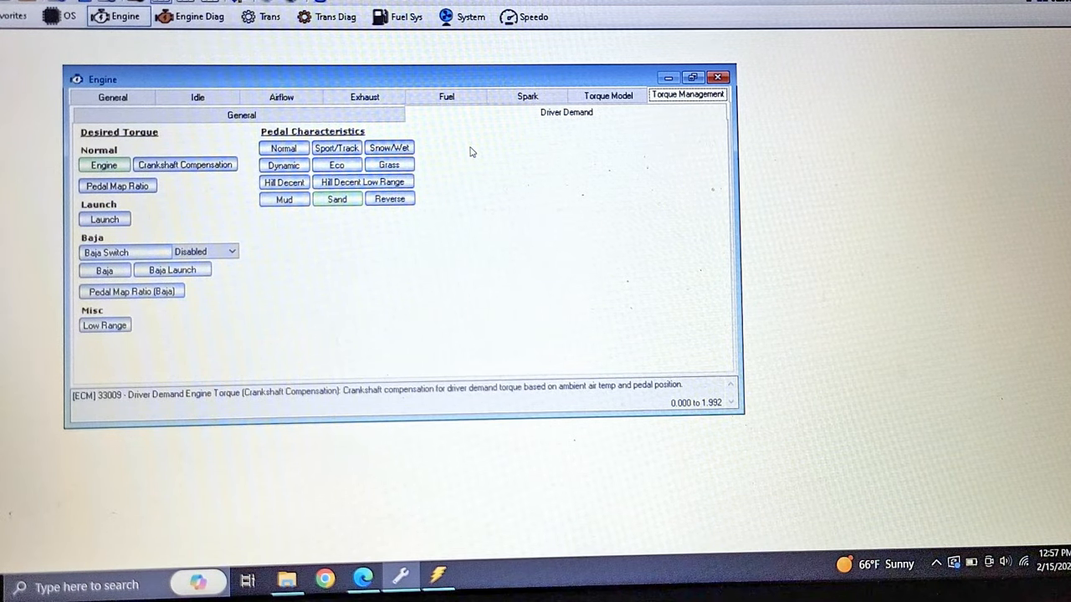
Step: Review the torque model loss parameters and the turbocharger wastegate base duty cycle
{"action": "left_click", "coordinate": [607, 94]}
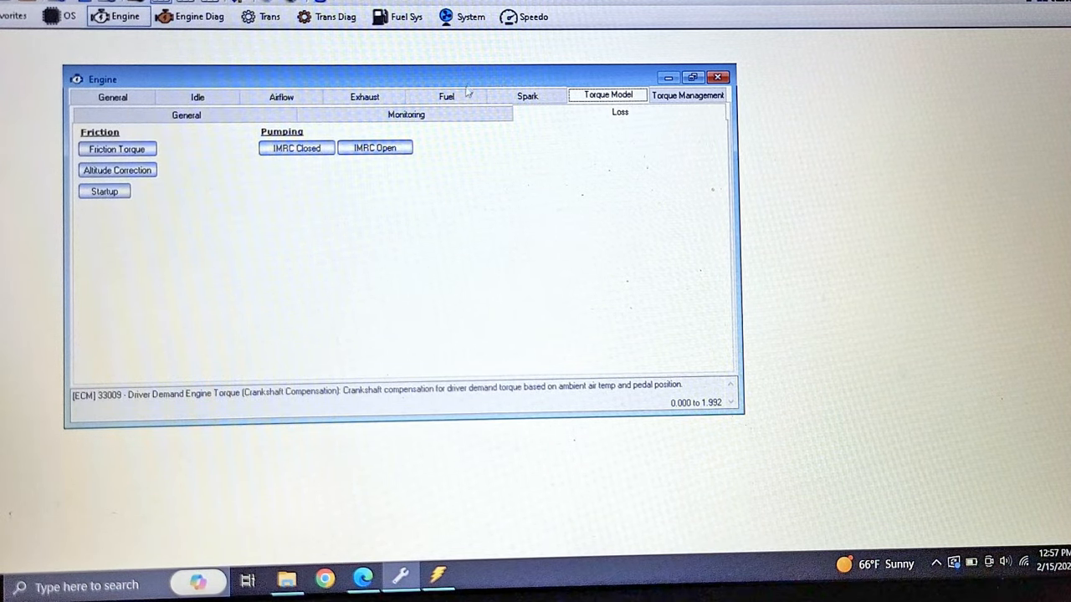
{"action": "left_click", "coordinate": [406, 114]}
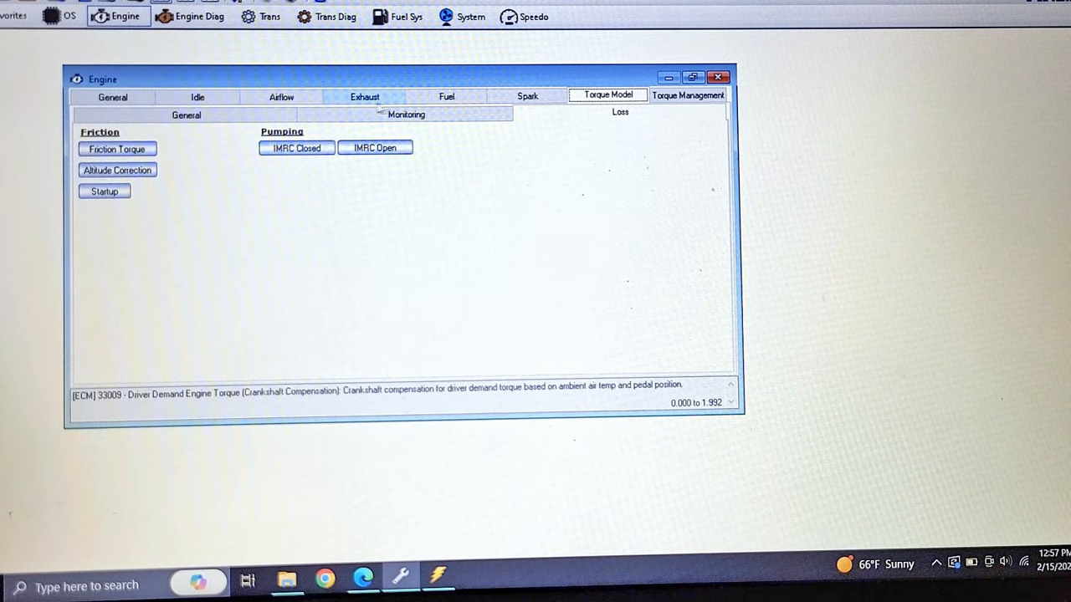
{"action": "left_click", "coordinate": [281, 96]}
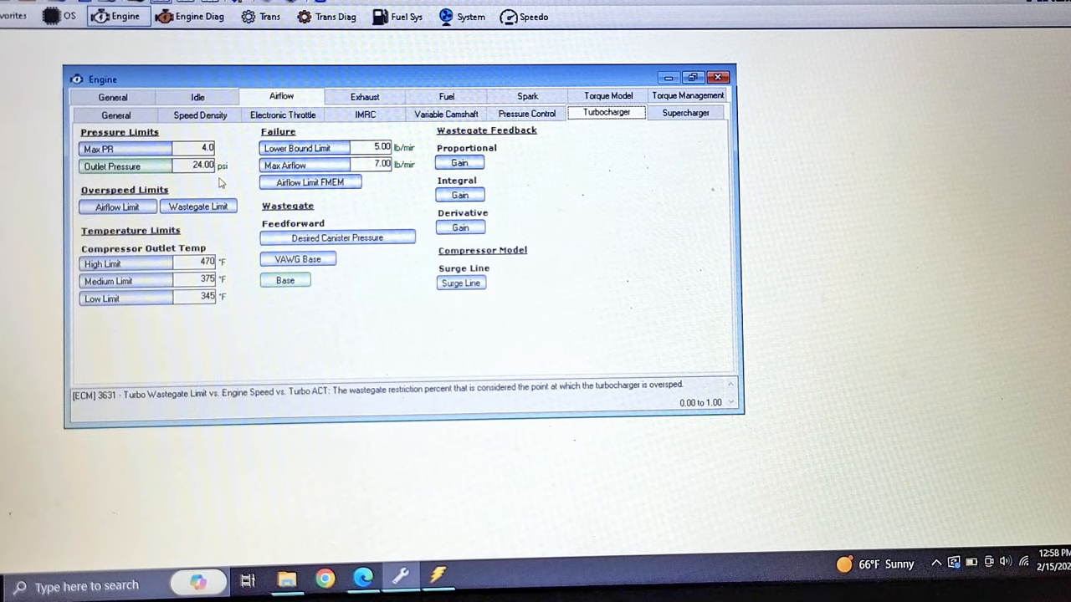
{"action": "left_click", "coordinate": [284, 279]}
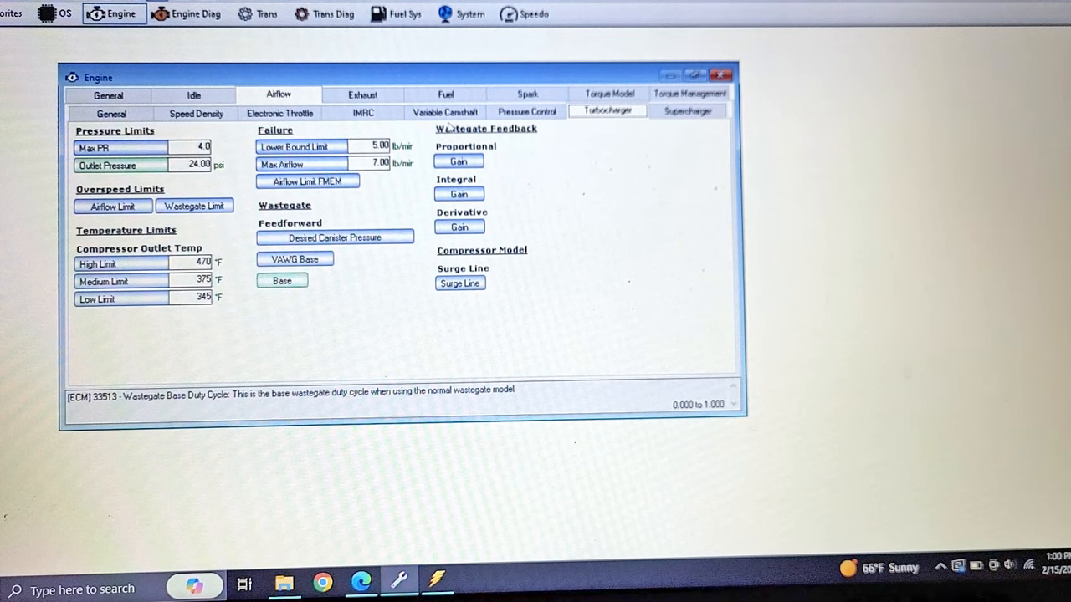
Step: Bring up the variable camshaft settings of the engine calibration
{"action": "left_click", "coordinate": [445, 110]}
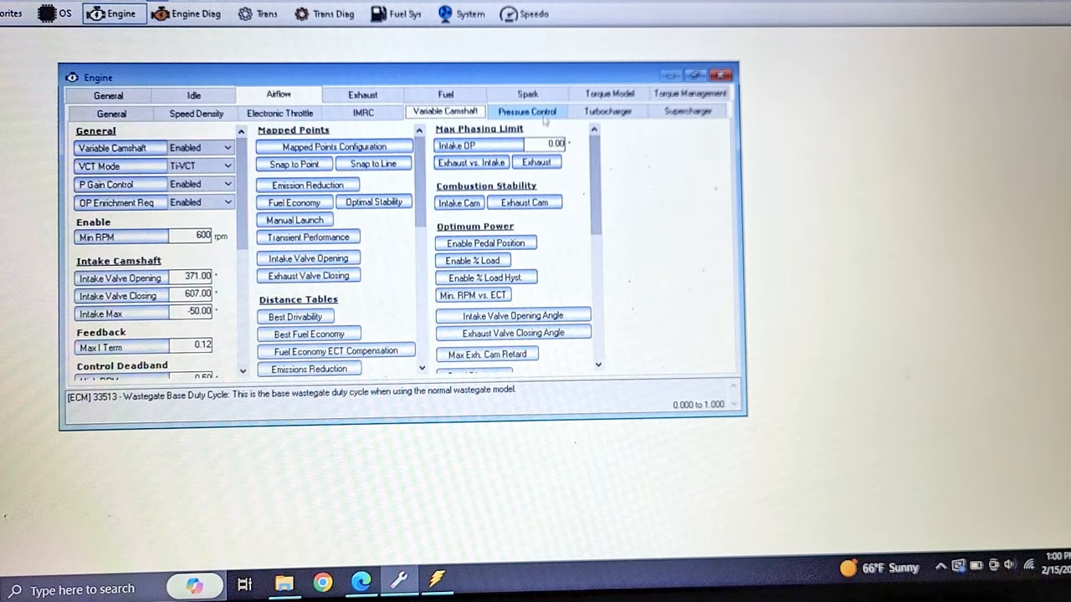
{"action": "left_click", "coordinate": [686, 110]}
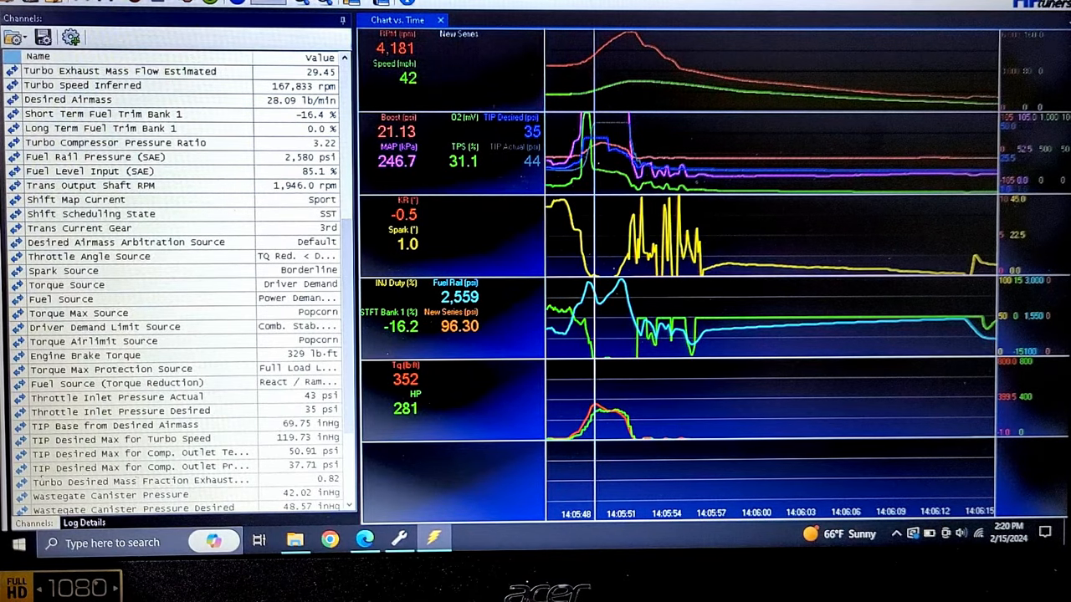
Step: Step the chart cursor through the log reading TIP desired, TIP actual, TPS and torque
{"action": "left_click", "coordinate": [301, 5]}
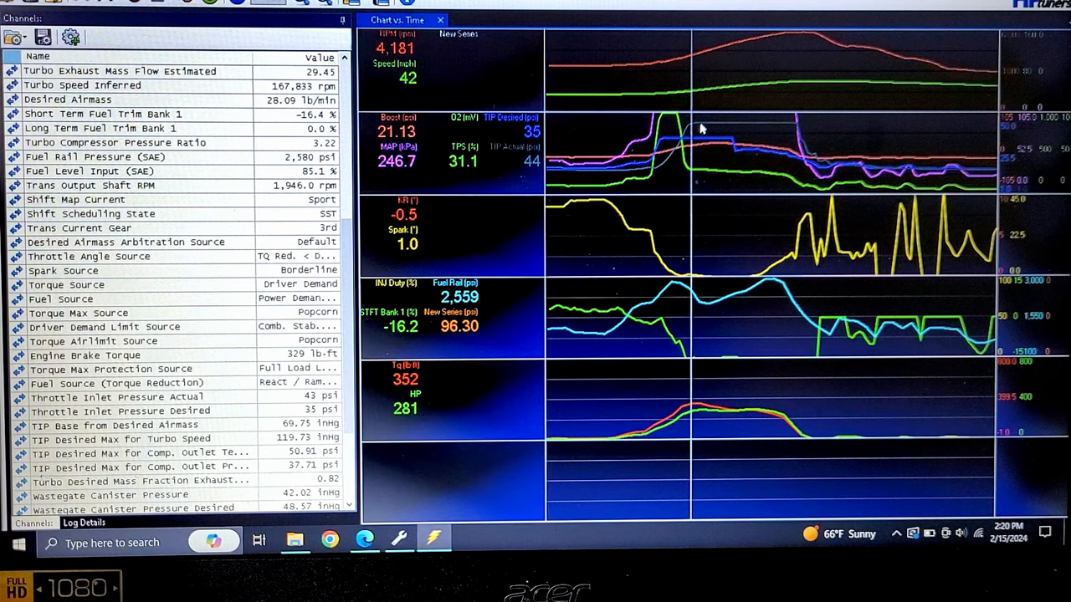
{"action": "mouse_move", "coordinate": [701, 121]}
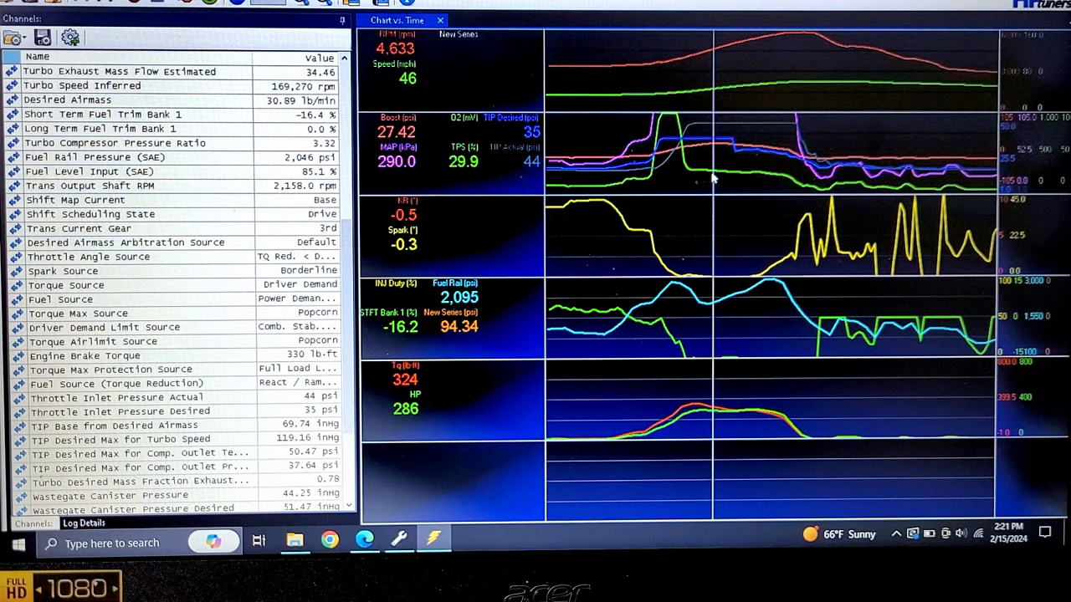
{"action": "mouse_move", "coordinate": [399, 346]}
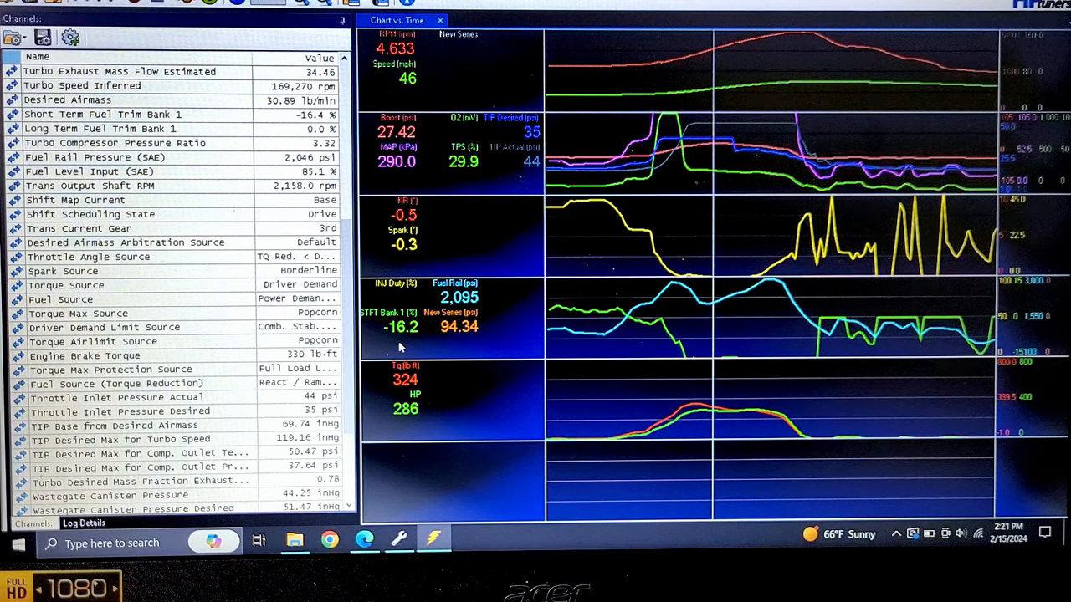
{"action": "mouse_move", "coordinate": [745, 176]}
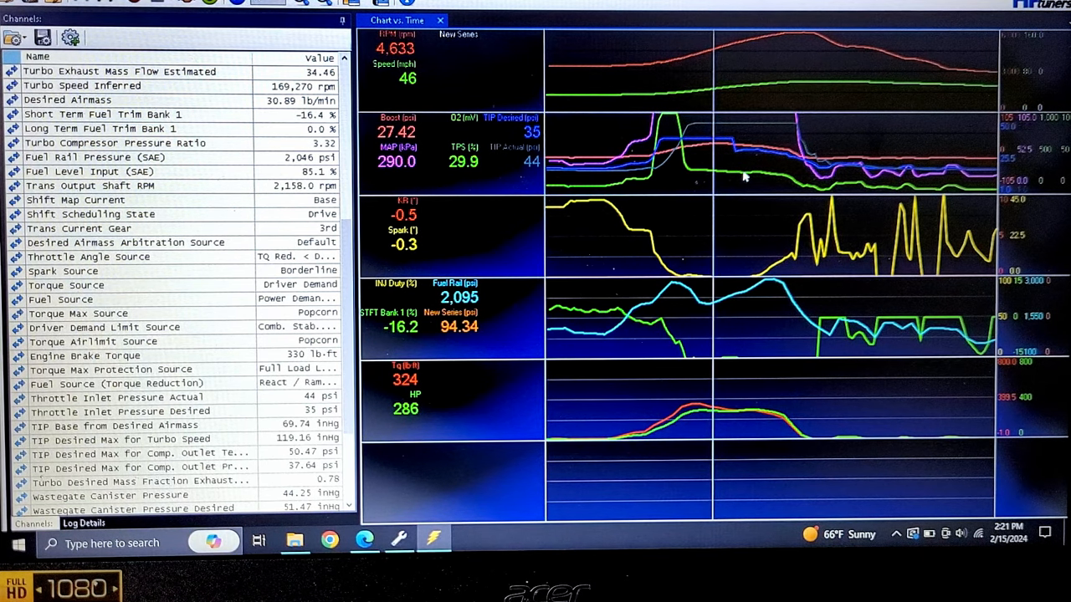
{"action": "mouse_move", "coordinate": [693, 165]}
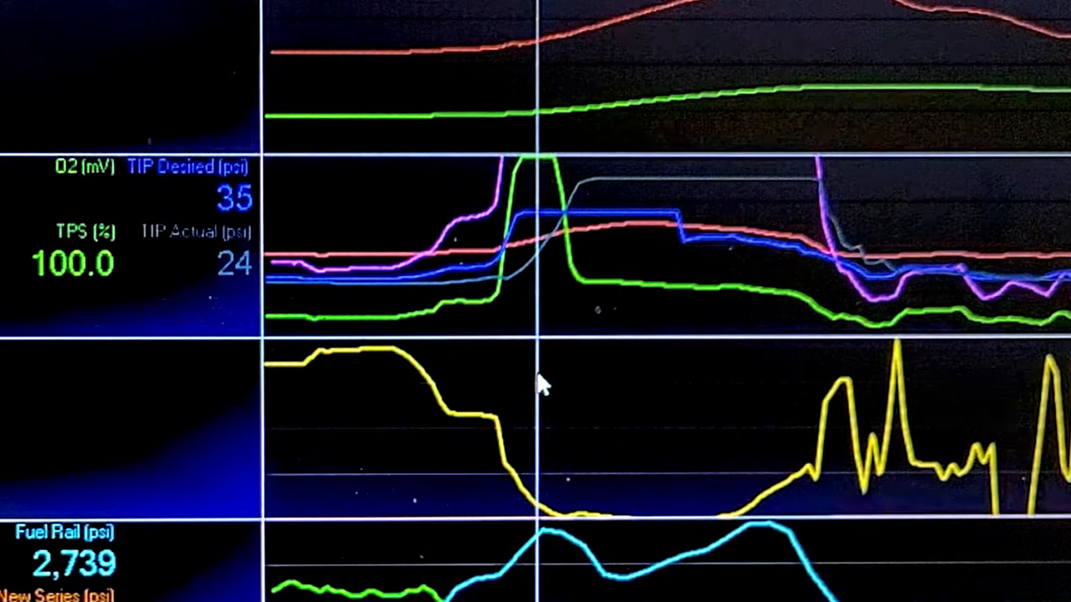
{"action": "mouse_move", "coordinate": [555, 284]}
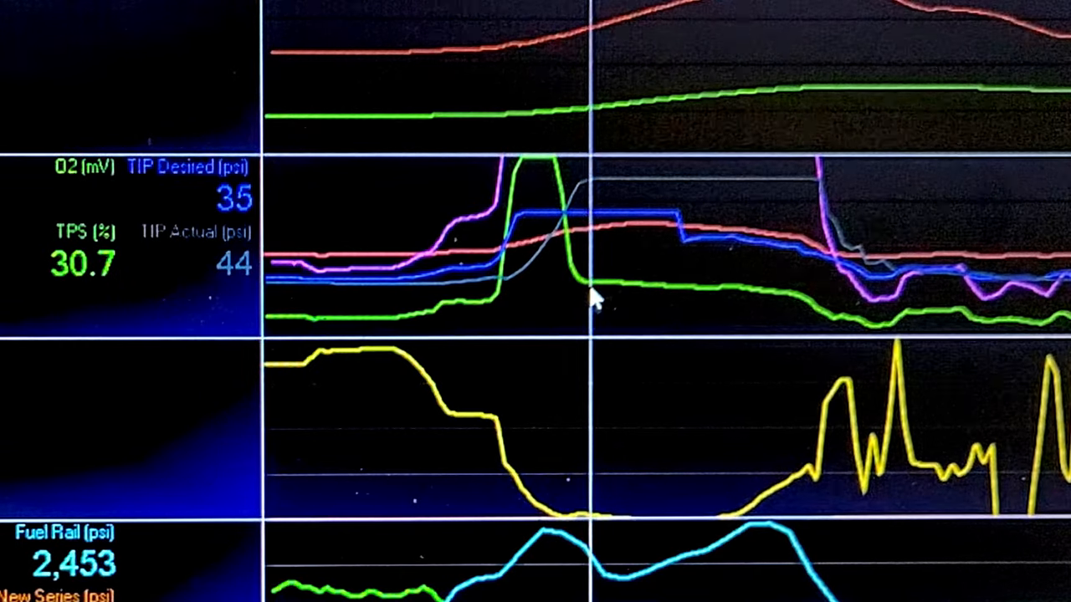
{"action": "mouse_move", "coordinate": [594, 164]}
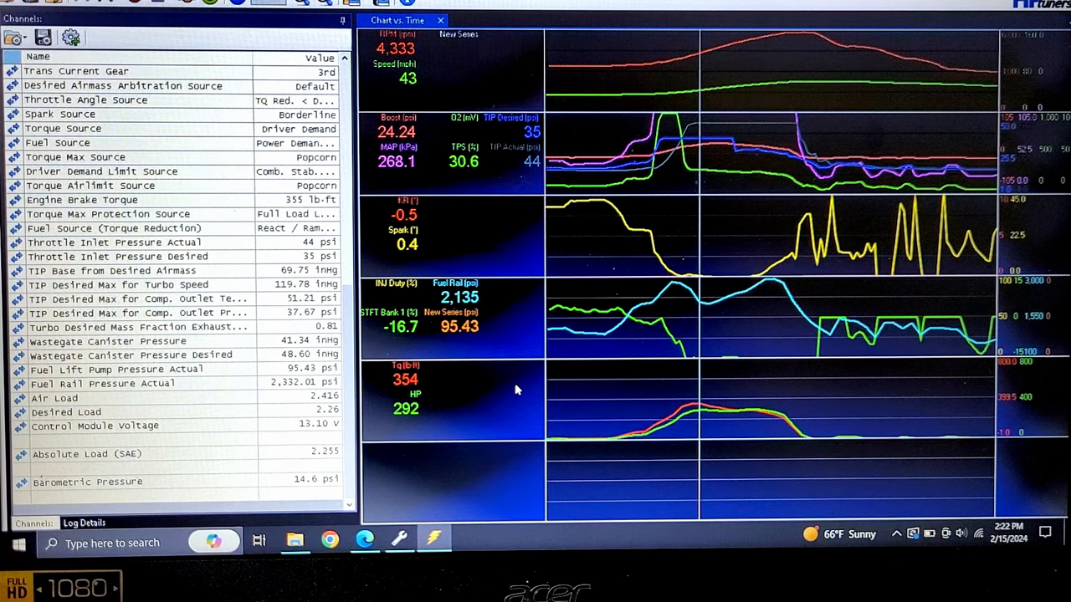
{"action": "mouse_move", "coordinate": [398, 386]}
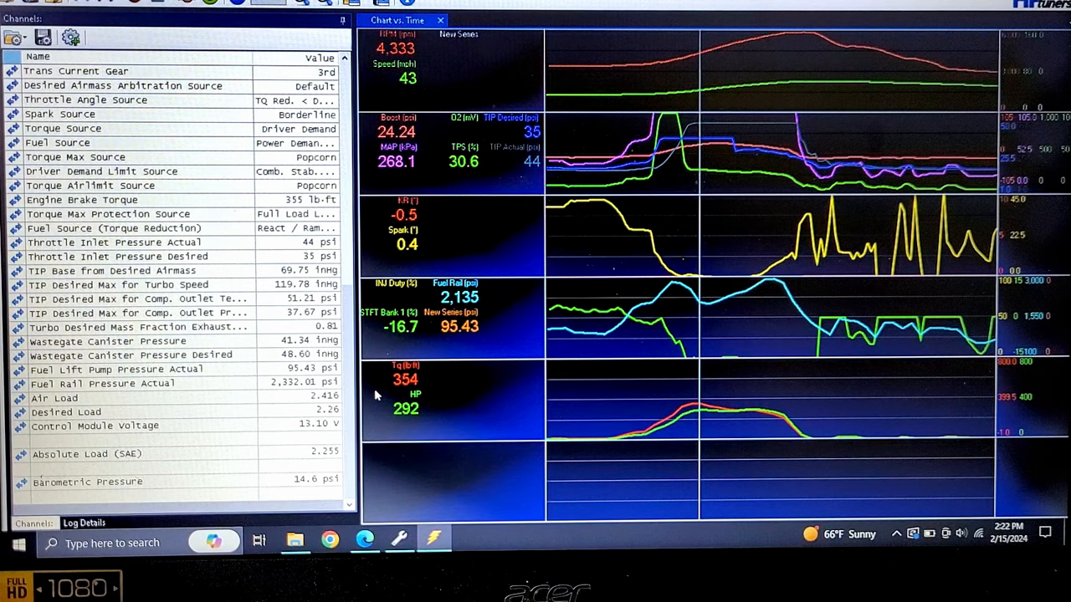
{"action": "mouse_move", "coordinate": [659, 202]}
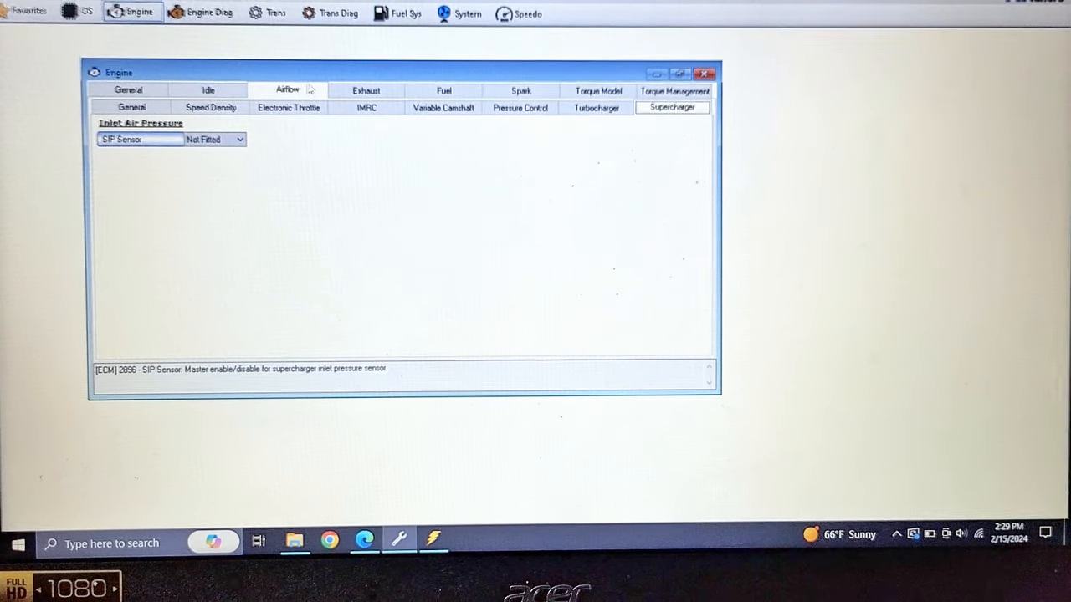
Step: Switch from the supercharger settings to the Engine Diagnostics window
{"action": "left_click", "coordinate": [204, 13]}
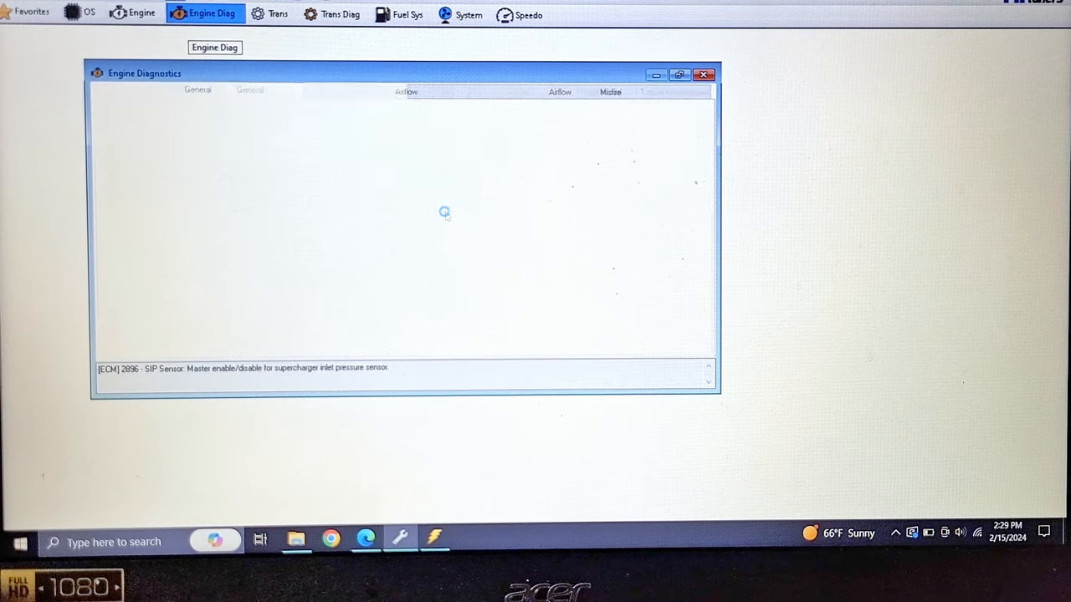
Step: Show the Airflow diagnostics with the 20.00 psi overboost TIP threshold and its description
{"action": "left_click", "coordinate": [651, 90]}
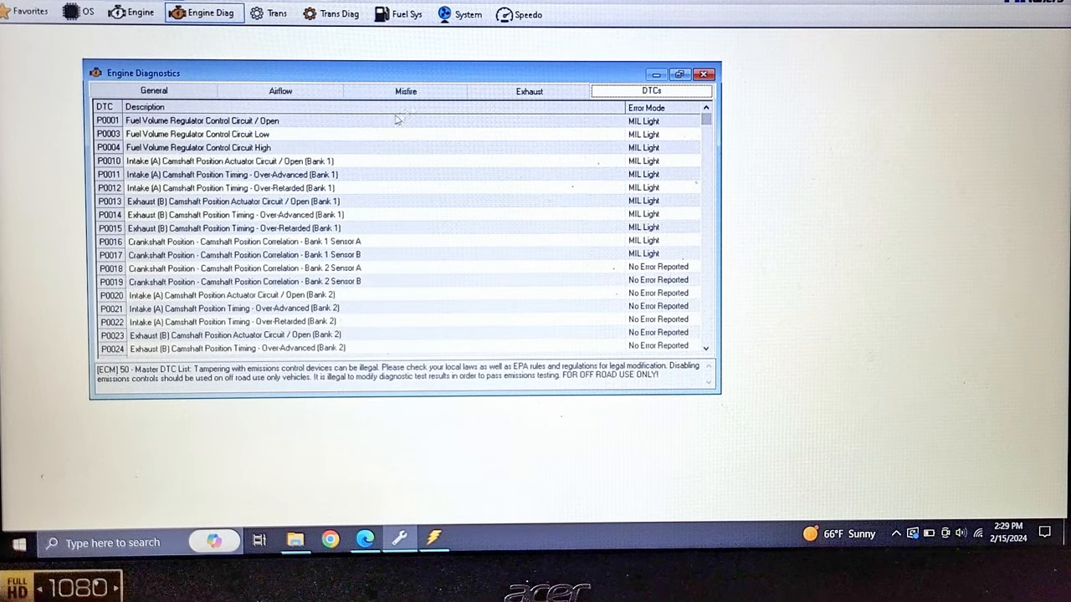
{"action": "left_click", "coordinate": [281, 90]}
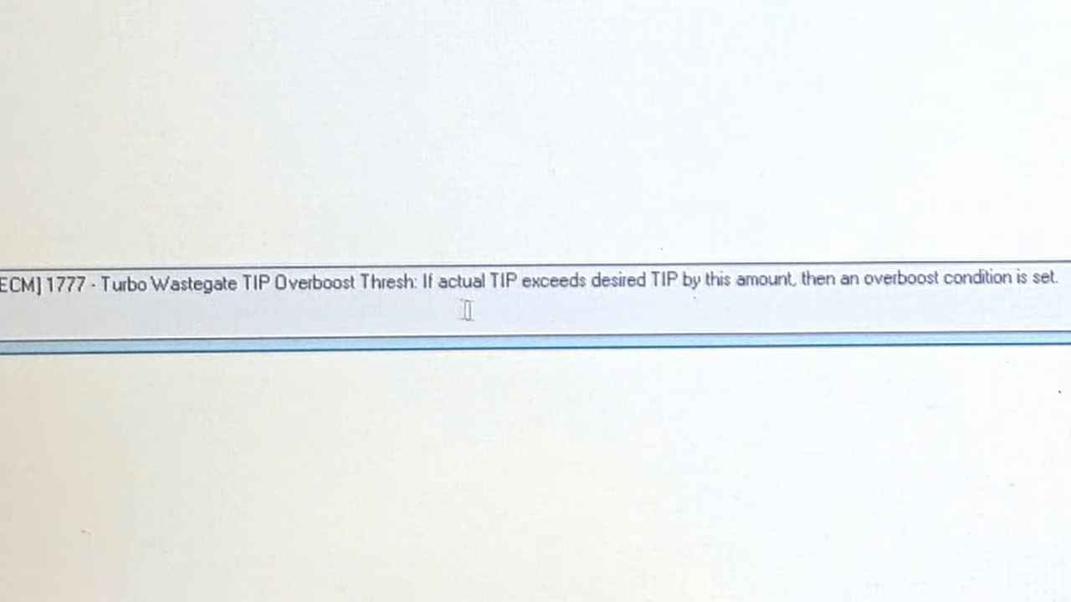
{"action": "mouse_move", "coordinate": [736, 315]}
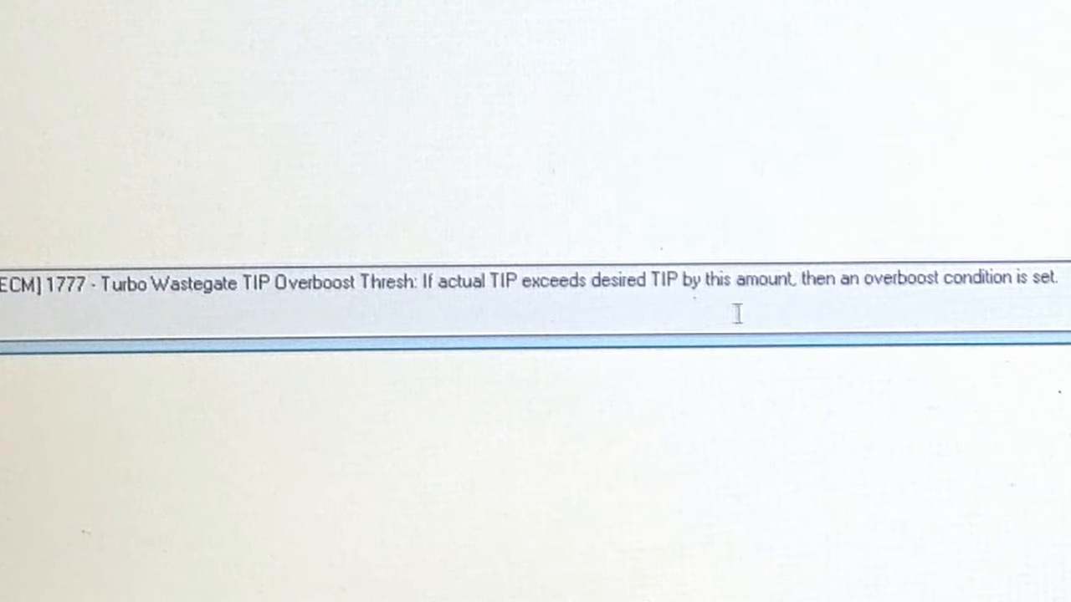
{"action": "mouse_move", "coordinate": [962, 308]}
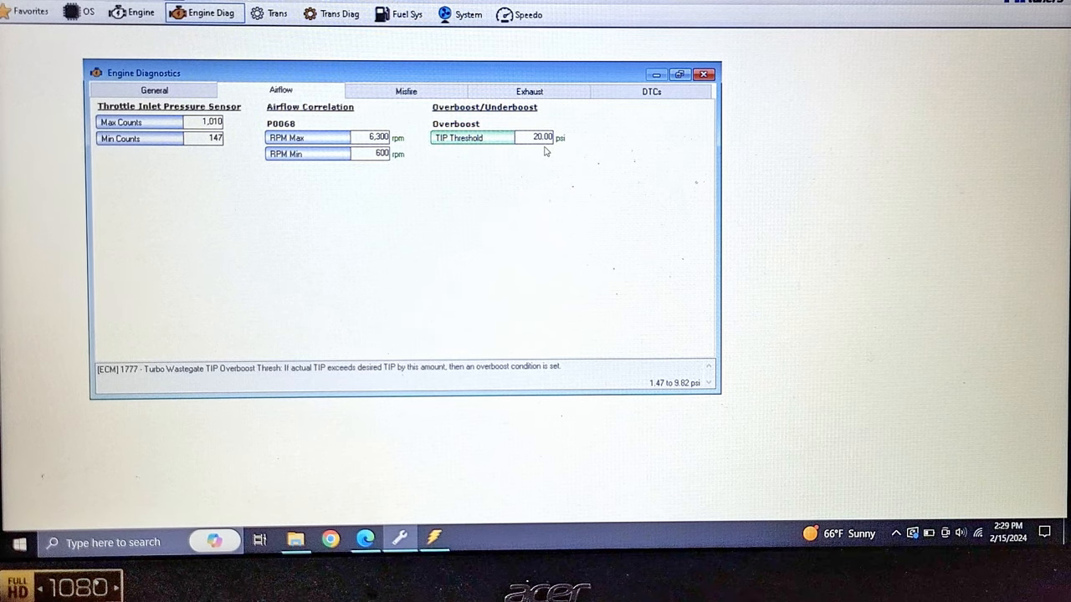
{"action": "mouse_move", "coordinate": [505, 211]}
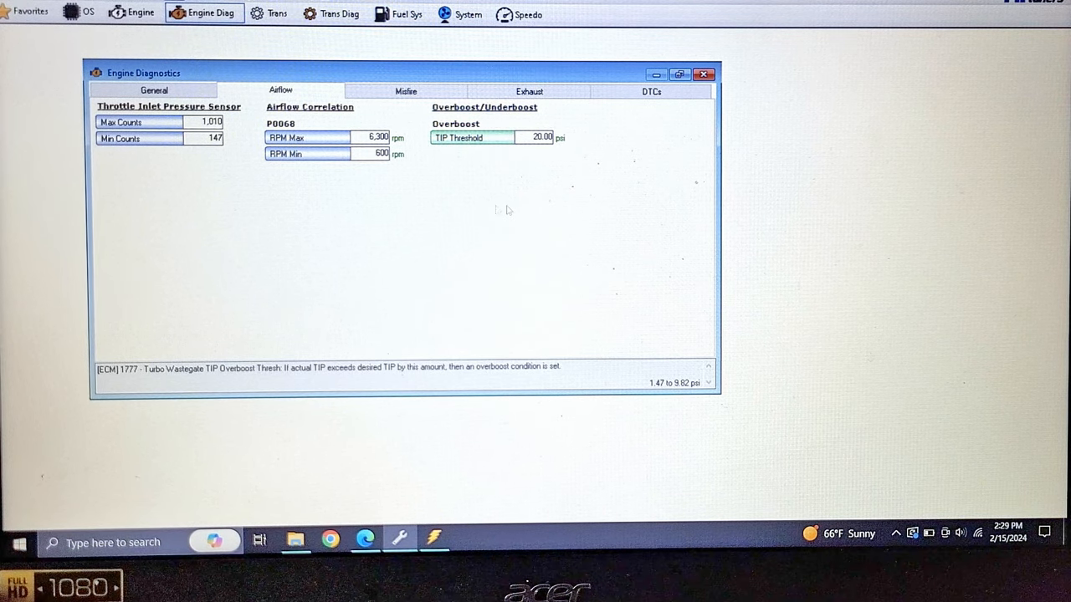